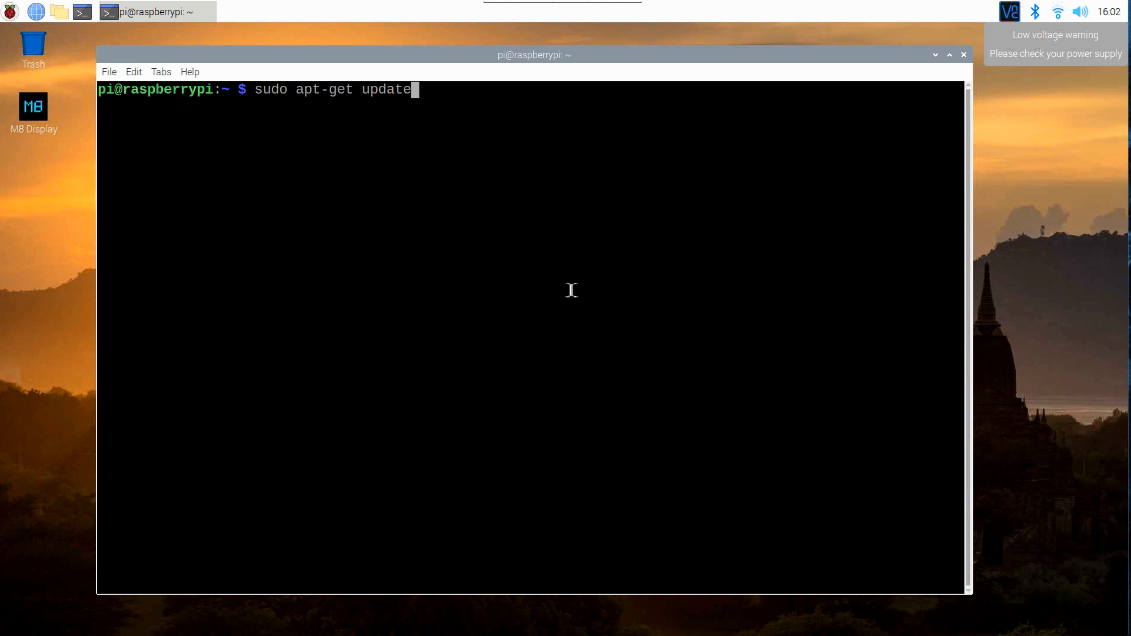
Run sudo apt-get update to fetch package lists from the Raspbian repositories
{"action": "key", "text": "Return"}
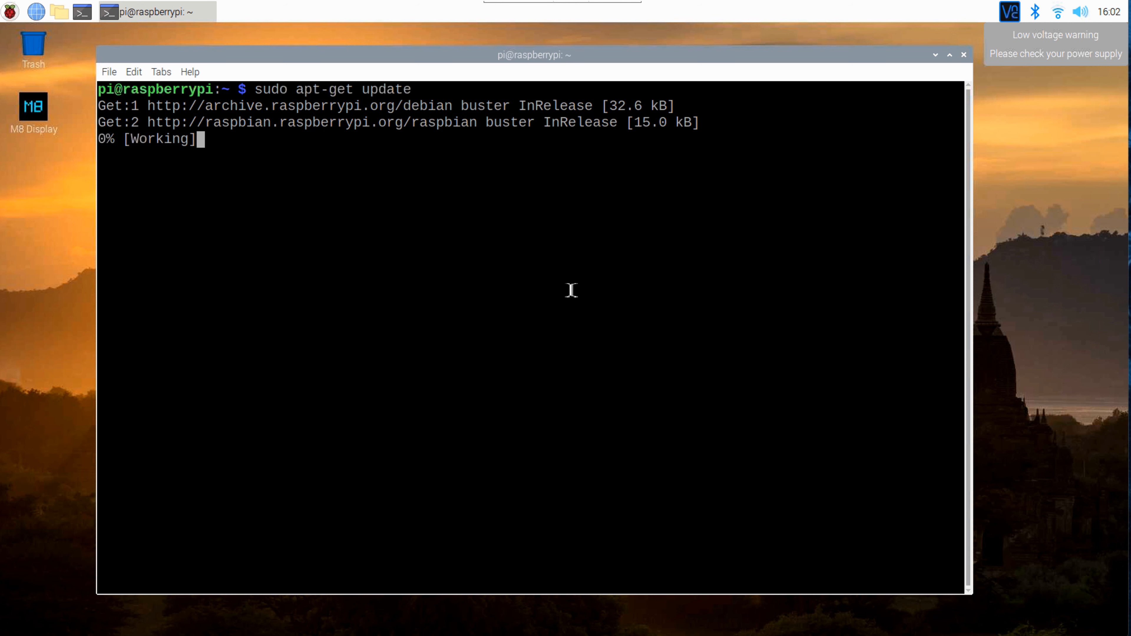